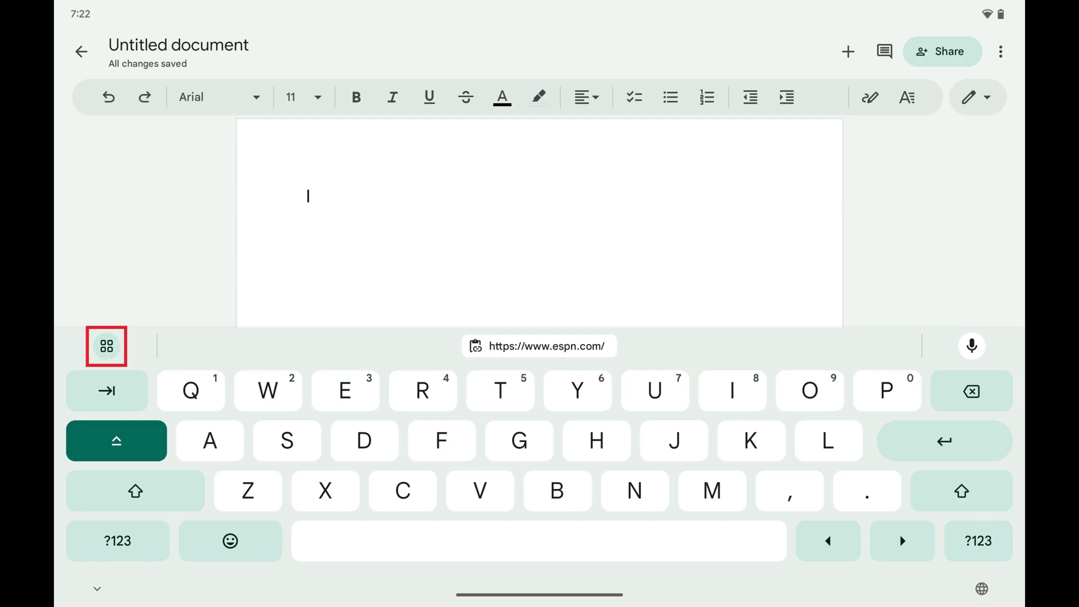
- Open Gboard's Clipboard panel from the features grid, with history still off
{"action": "left_click", "coordinate": [107, 346]}
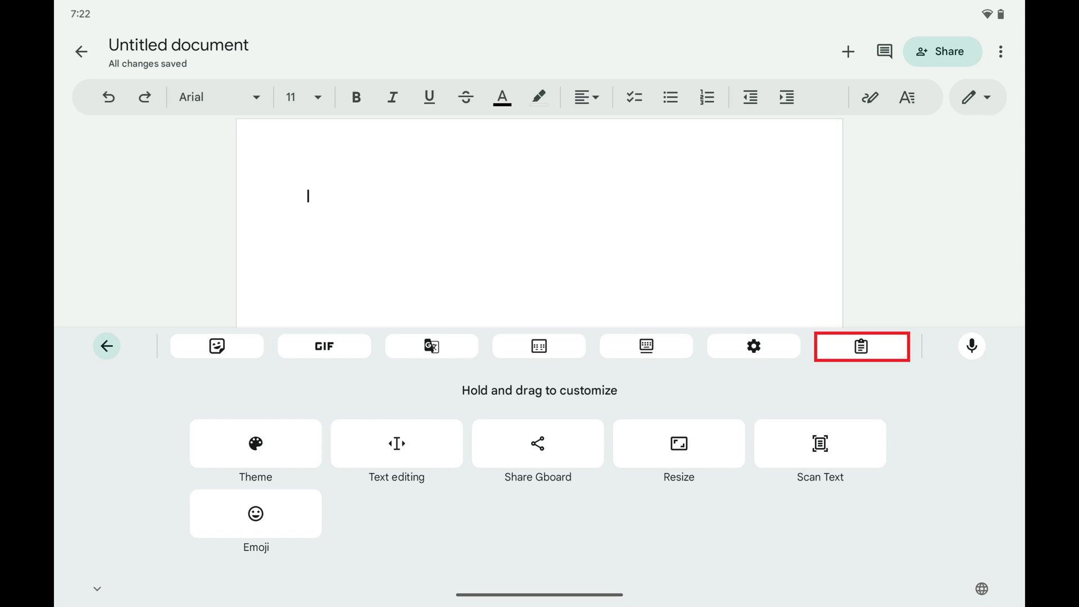
{"action": "left_click", "coordinate": [862, 345]}
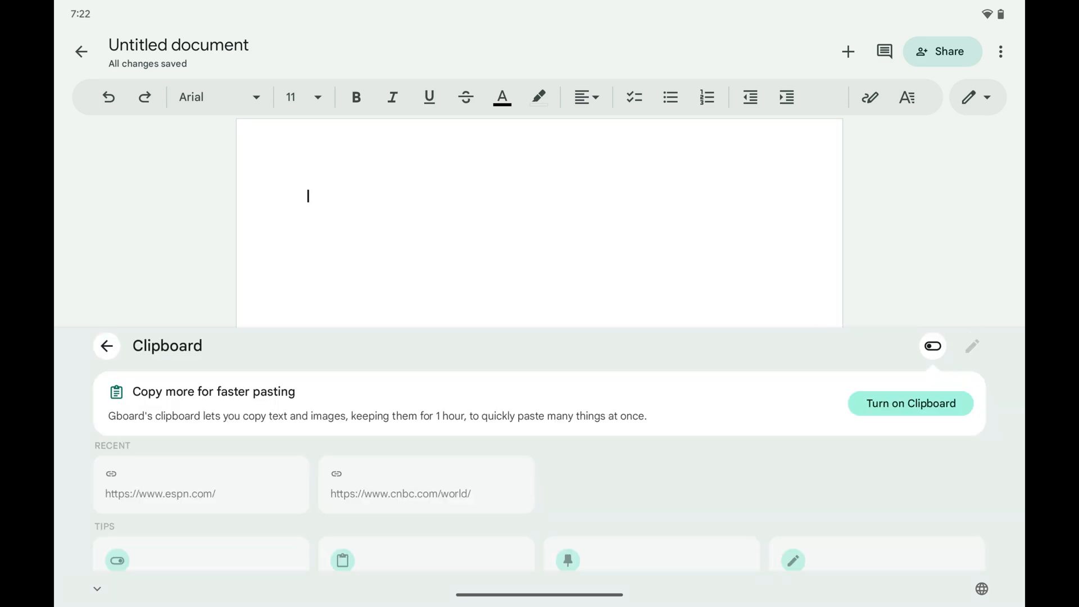
{"action": "left_click", "coordinate": [933, 346]}
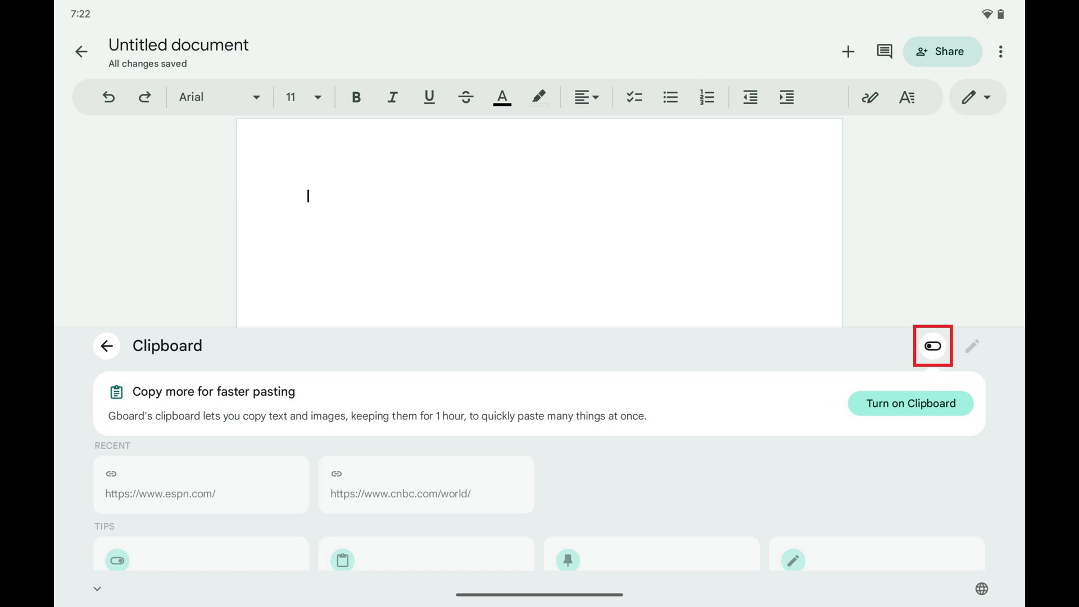
- Switch on the Clipboard history toggle at the panel's top right
{"action": "left_click", "coordinate": [932, 345]}
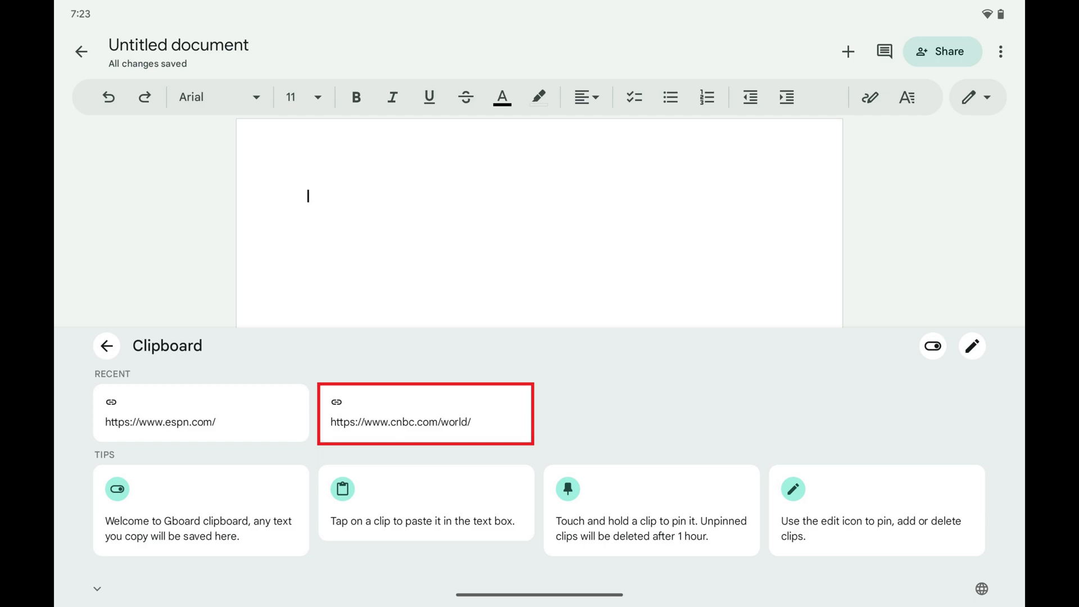
{"action": "left_click", "coordinate": [425, 414]}
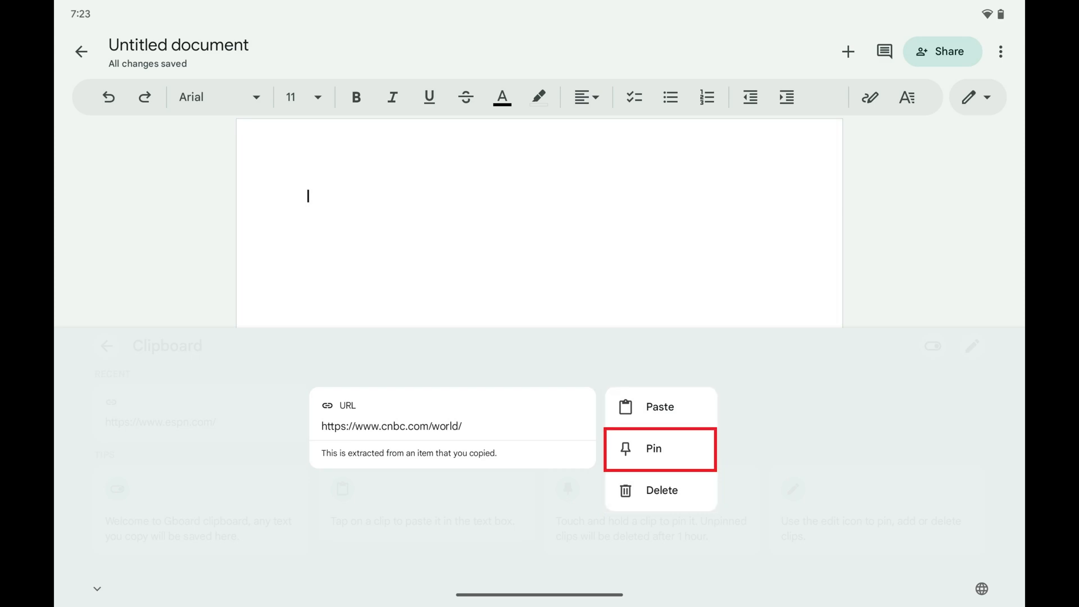
{"action": "left_click", "coordinate": [652, 448]}
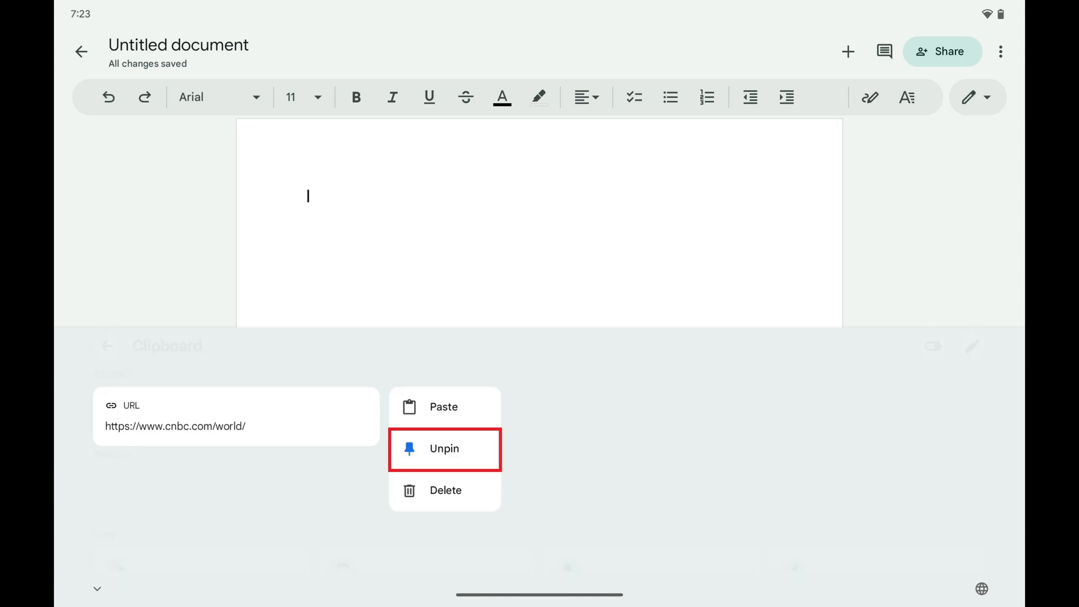
{"action": "left_click", "coordinate": [445, 448]}
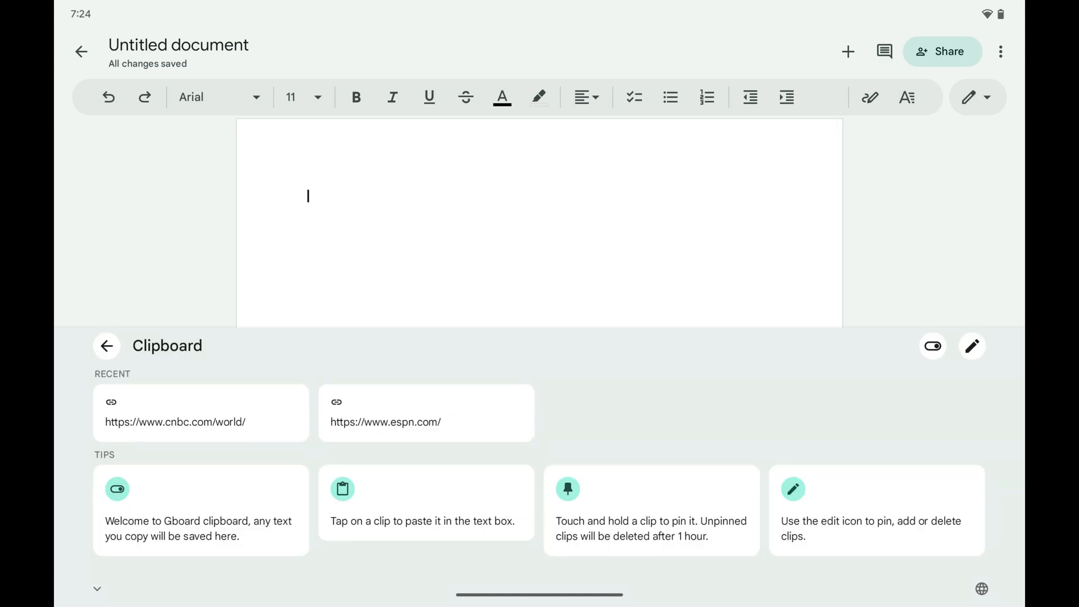